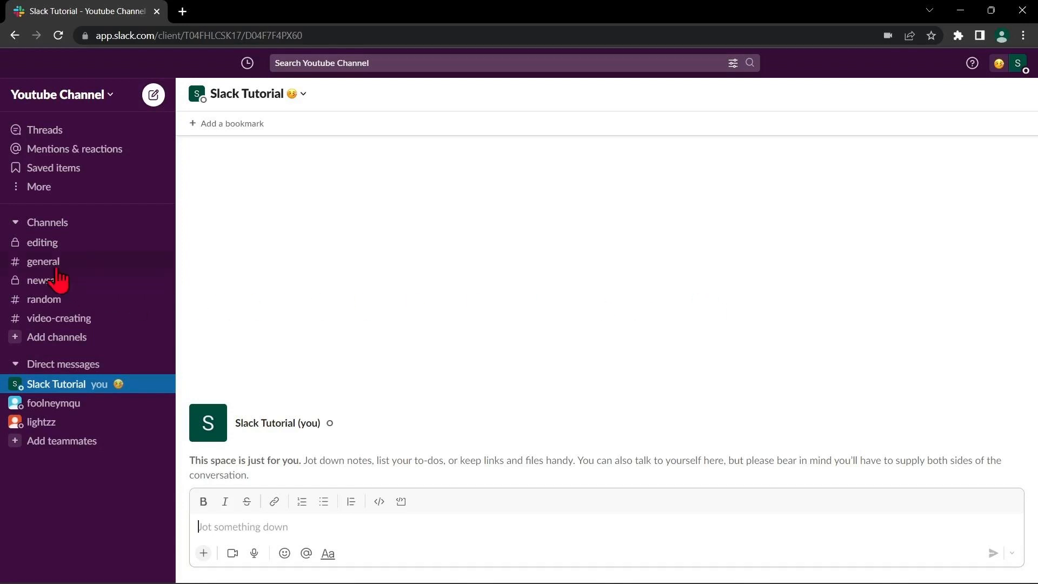
# Open the newsales channel from the sidebar's Channels list
pyautogui.click(47, 280)
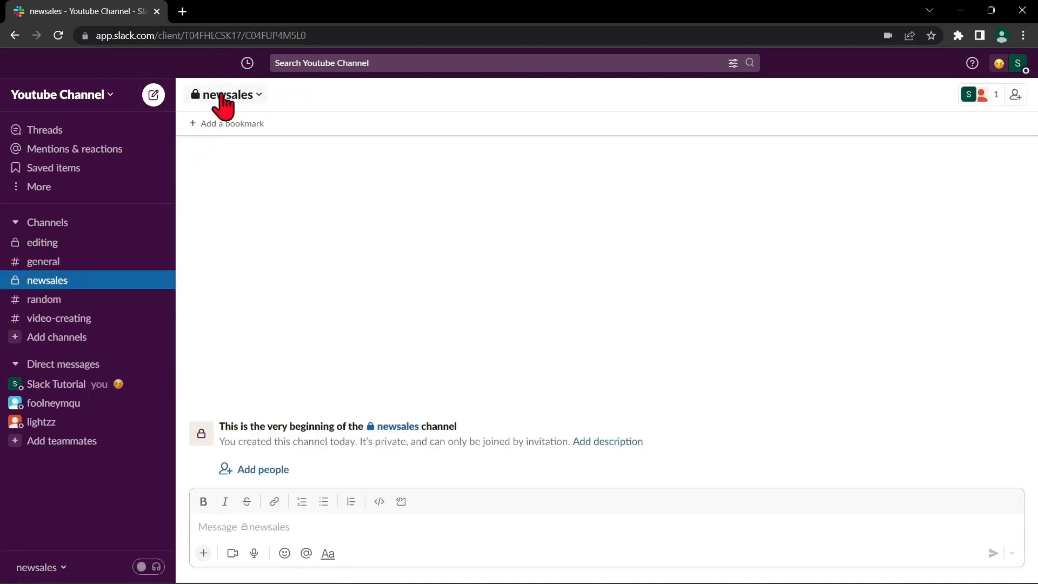
# Archive newsales via its channel settings, then start creating a new channel
pyautogui.click(226, 94)
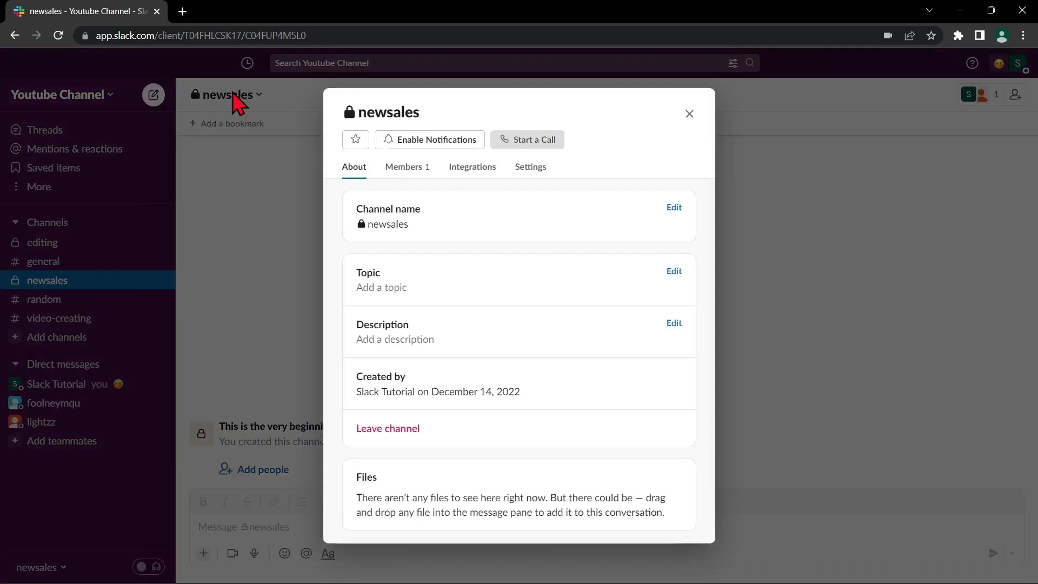
pyautogui.click(530, 166)
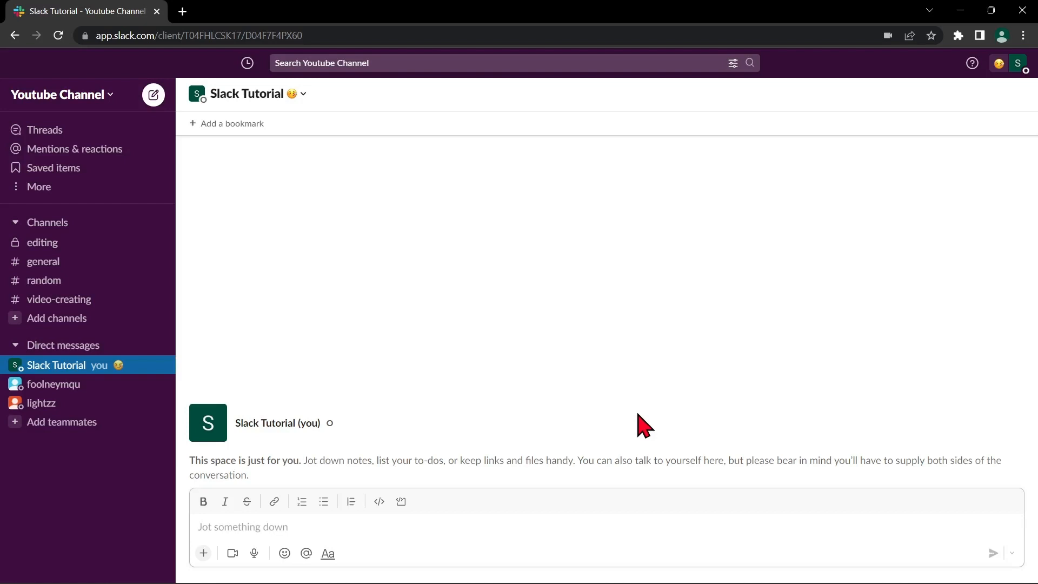
pyautogui.click(57, 318)
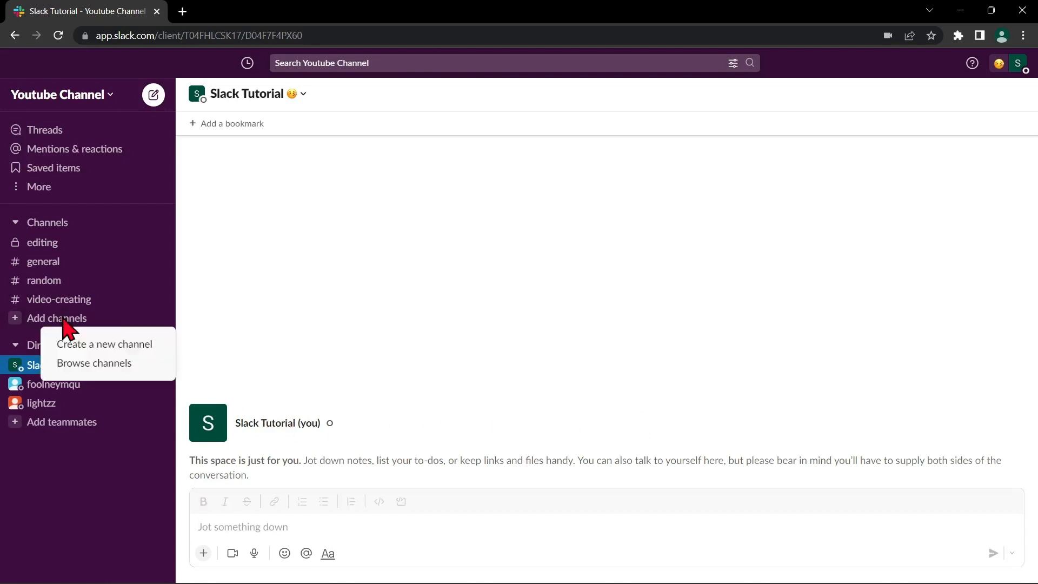
pyautogui.moveTo(103, 343)
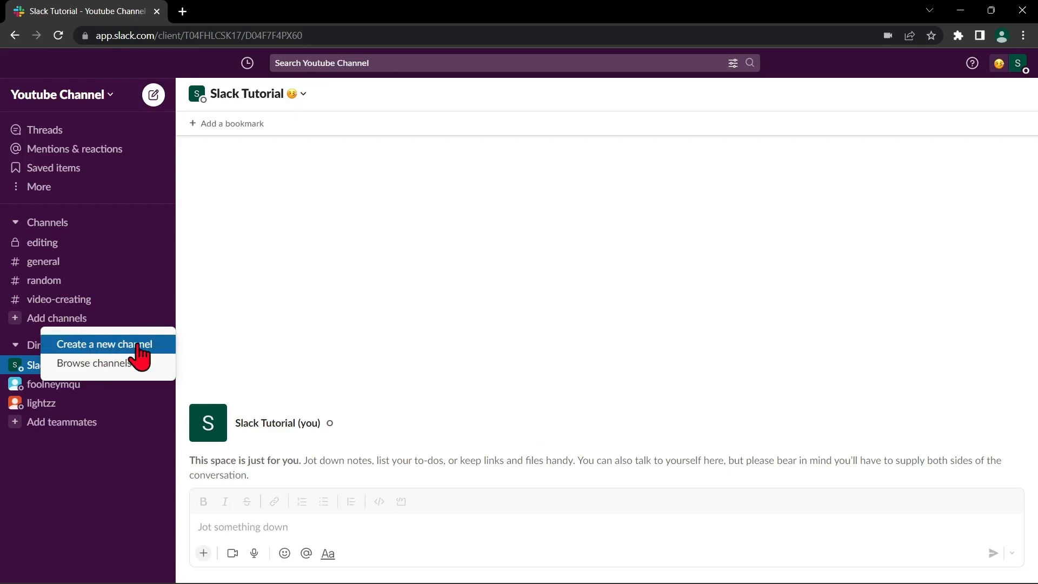
pyautogui.click(103, 343)
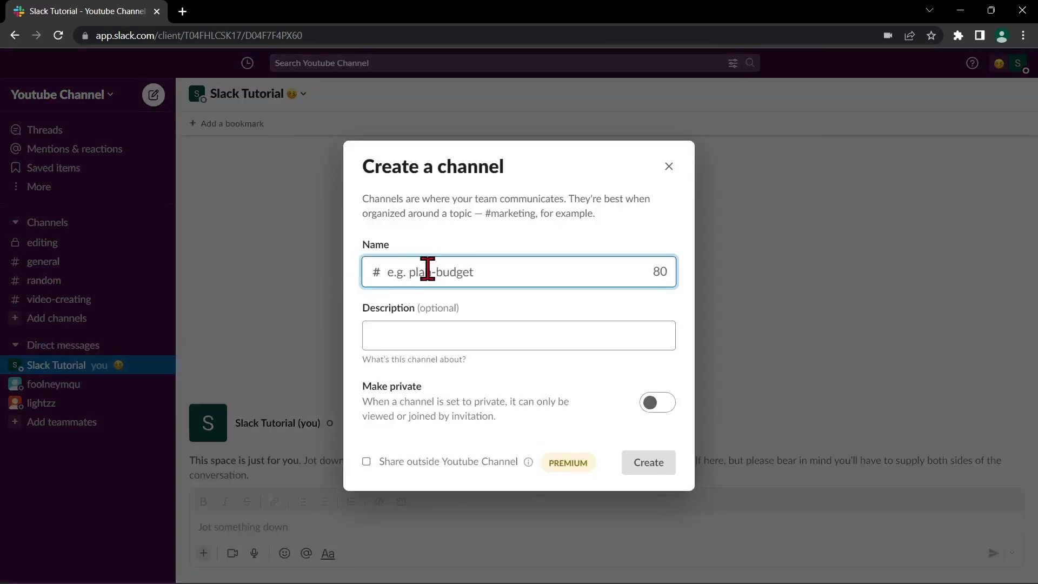
# Create public channel 'new-saless' and add all three workspace members
pyautogui.write('news')
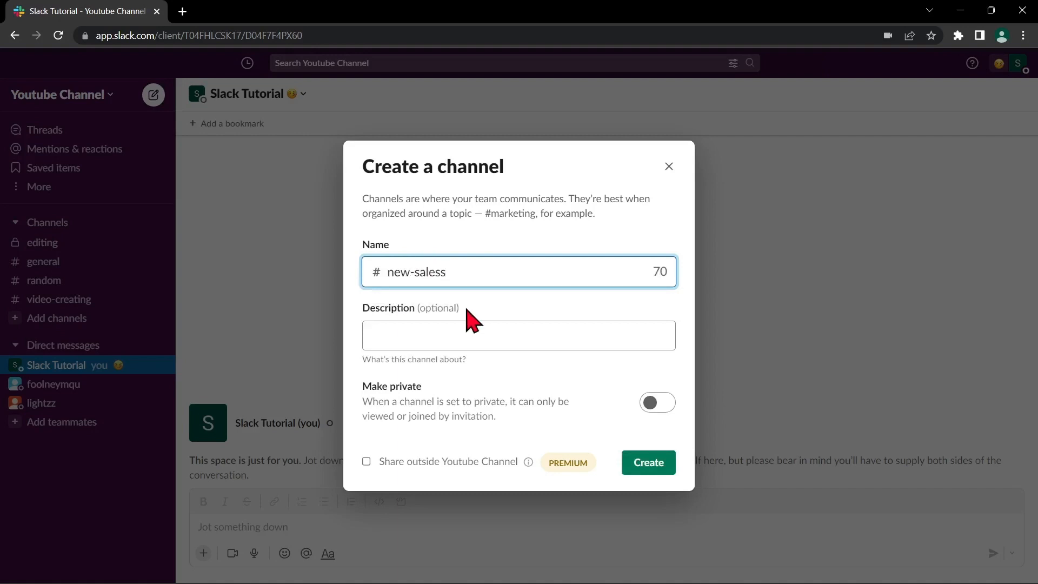
pyautogui.click(518, 335)
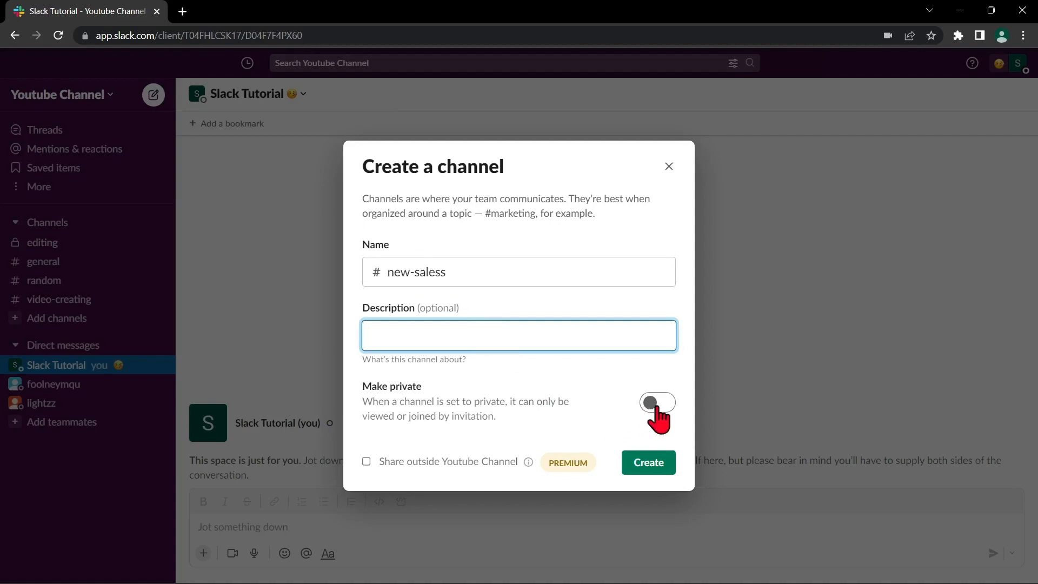
pyautogui.click(519, 335)
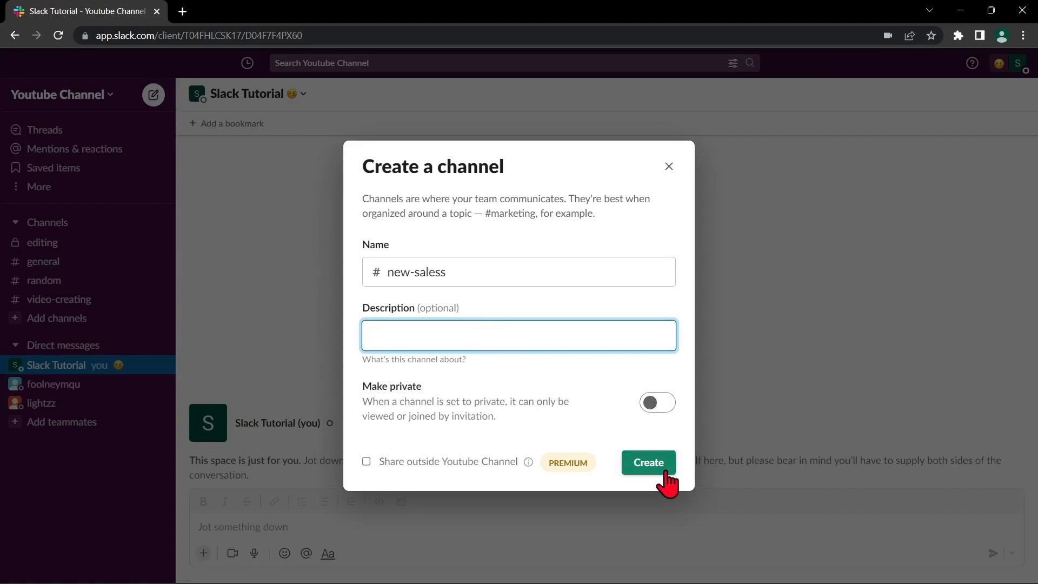
pyautogui.click(648, 462)
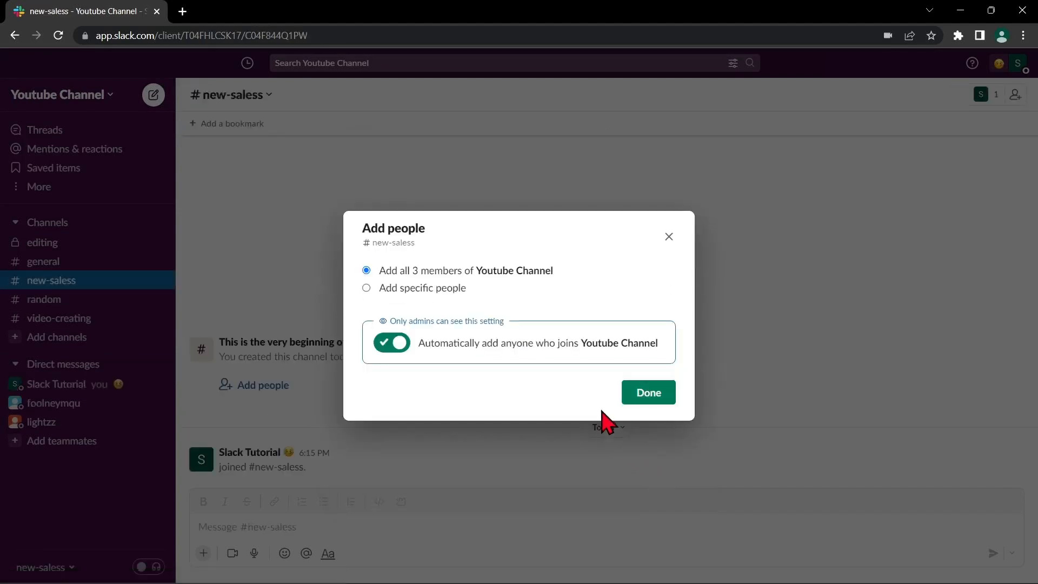
pyautogui.click(647, 392)
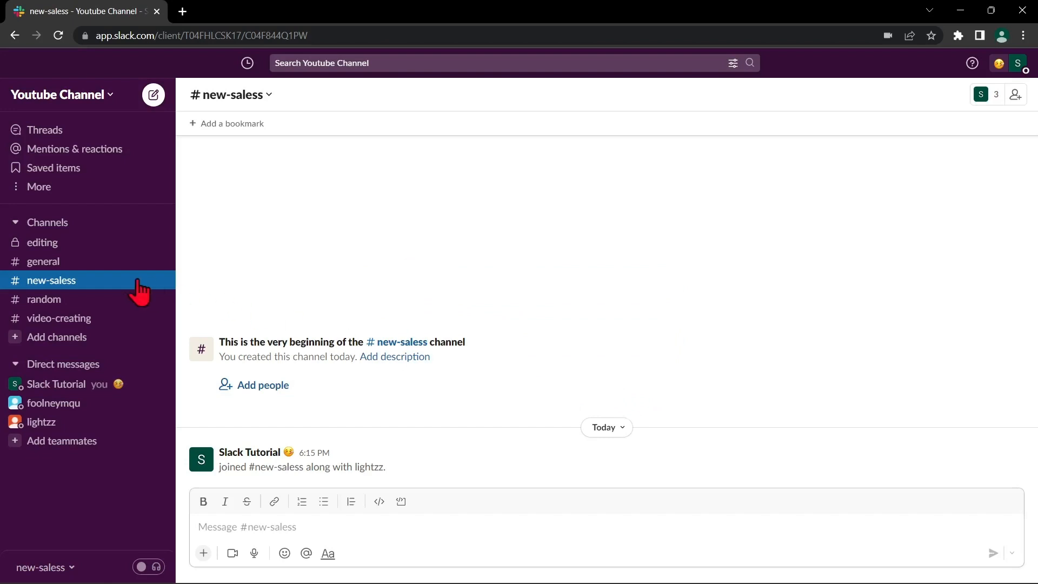